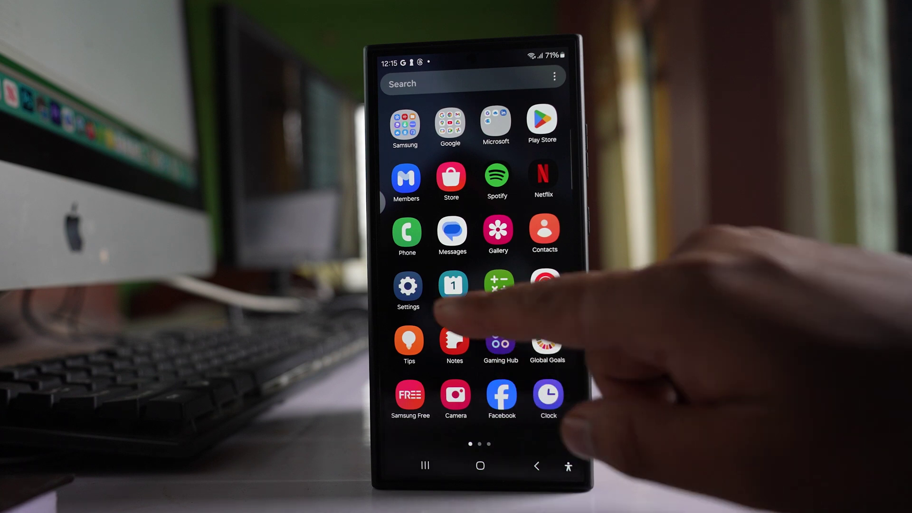
Show system apps in the Apps list and locate the Bluetooth system entry
{"action": "left_click", "coordinate": [408, 286]}
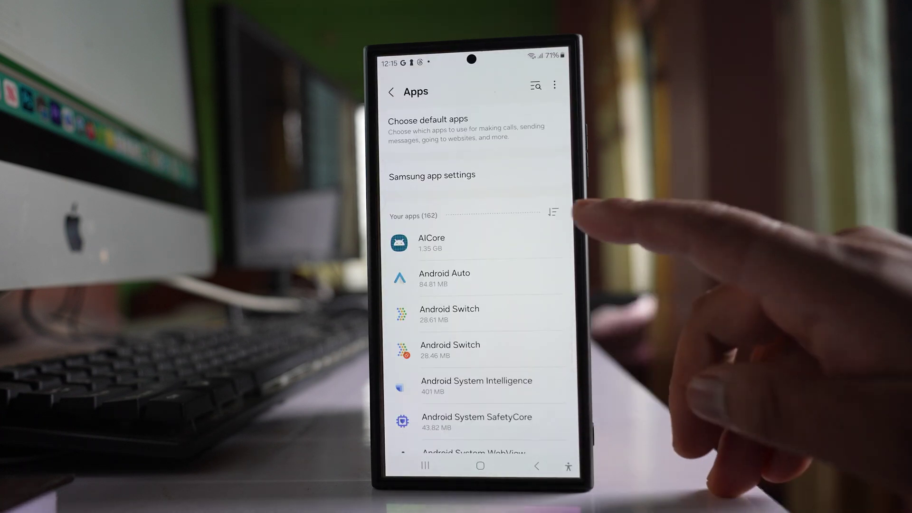
{"action": "left_click", "coordinate": [553, 212]}
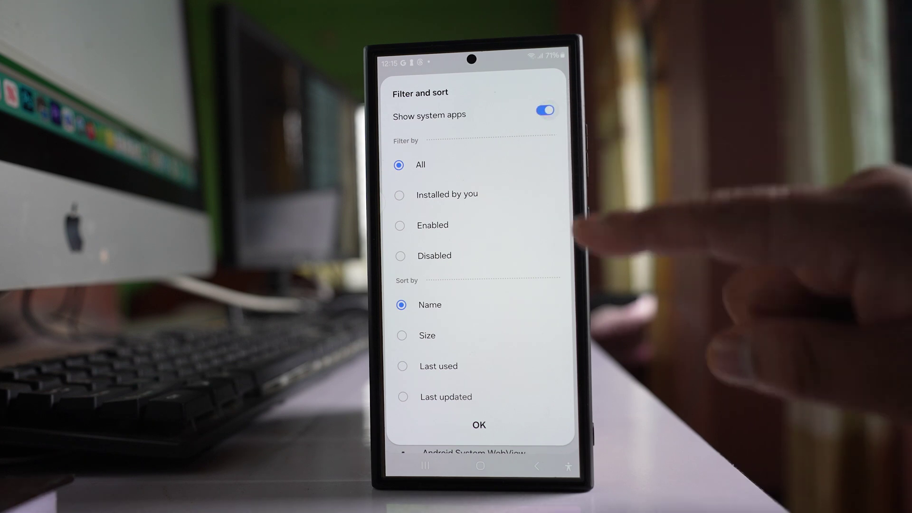
{"action": "left_click", "coordinate": [479, 425]}
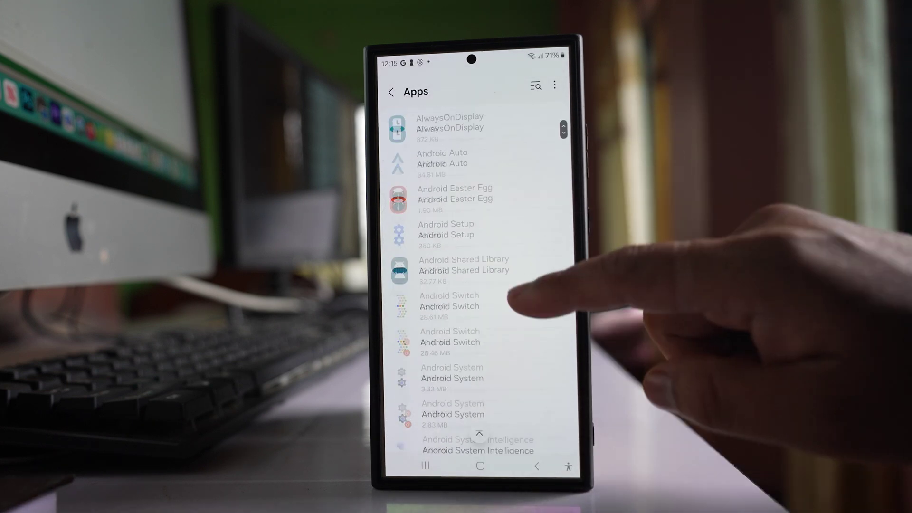
{"action": "scroll", "scroll_direction": "down", "scroll_amount": 3}
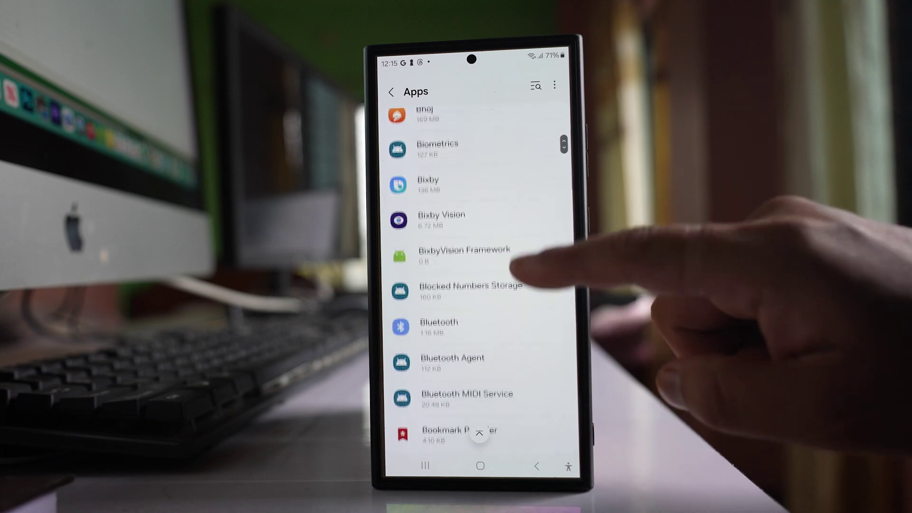
{"action": "scroll", "scroll_direction": "down", "scroll_amount": 3}
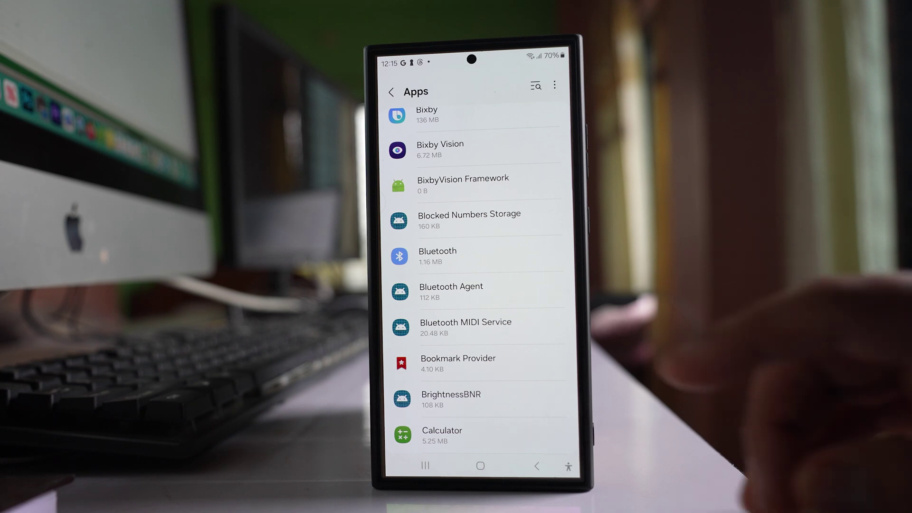
{"action": "left_click", "coordinate": [437, 256]}
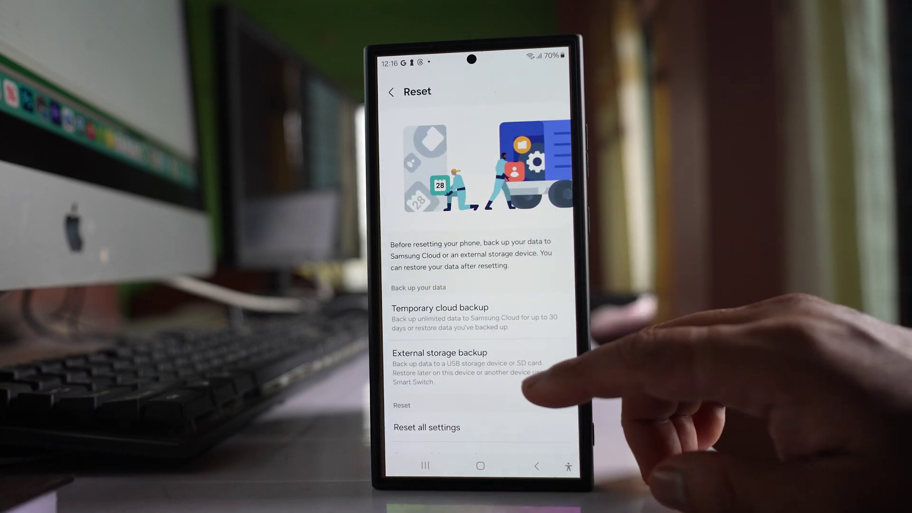
Confirm the Wi-Fi and Bluetooth settings reset so the confirmation notice appears
{"action": "scroll", "scroll_direction": "down", "scroll_amount": 3}
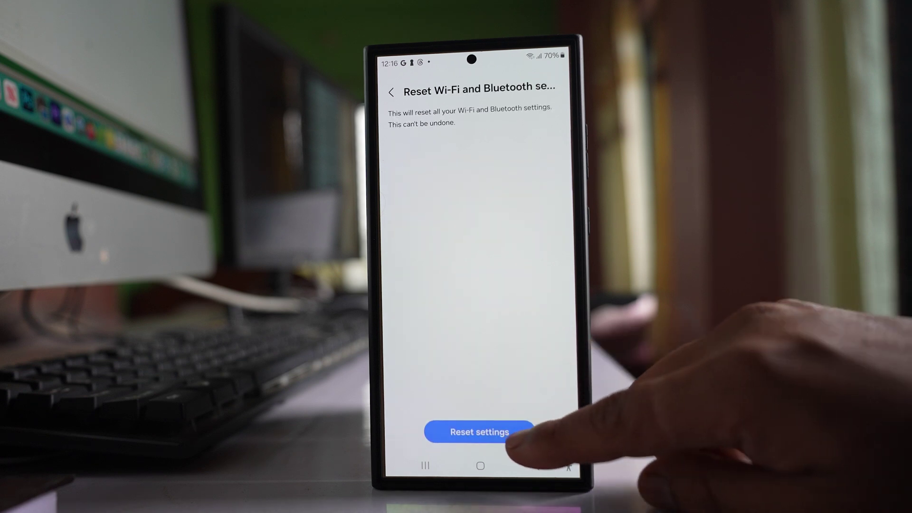
{"action": "left_click", "coordinate": [479, 432]}
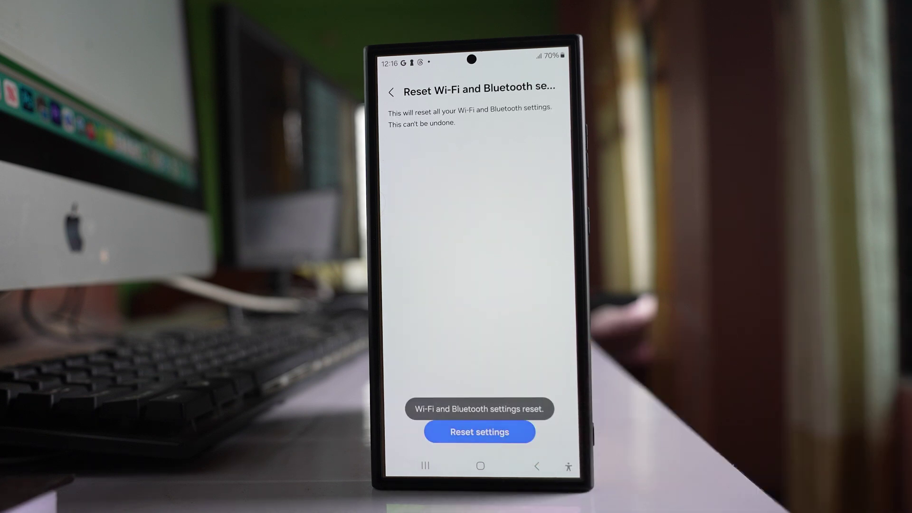